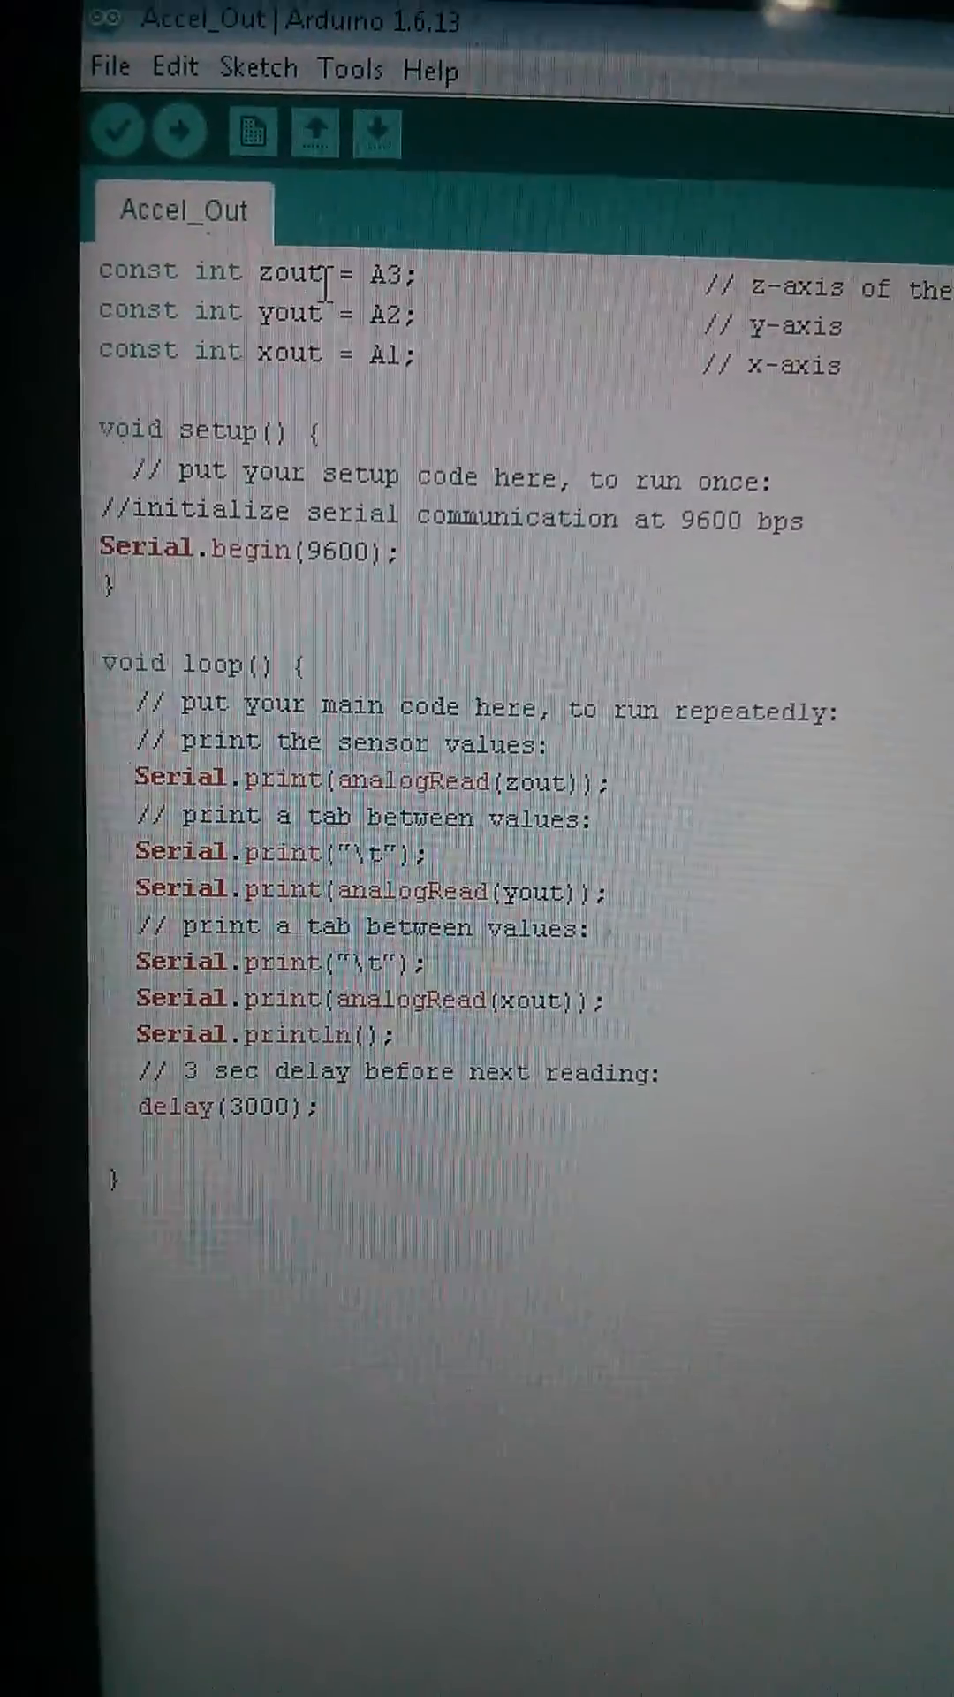
Step: Verify the Accel_Out sketch compiles, then view the COM5 serial output of three accelerometer columns
double_click(330, 325)
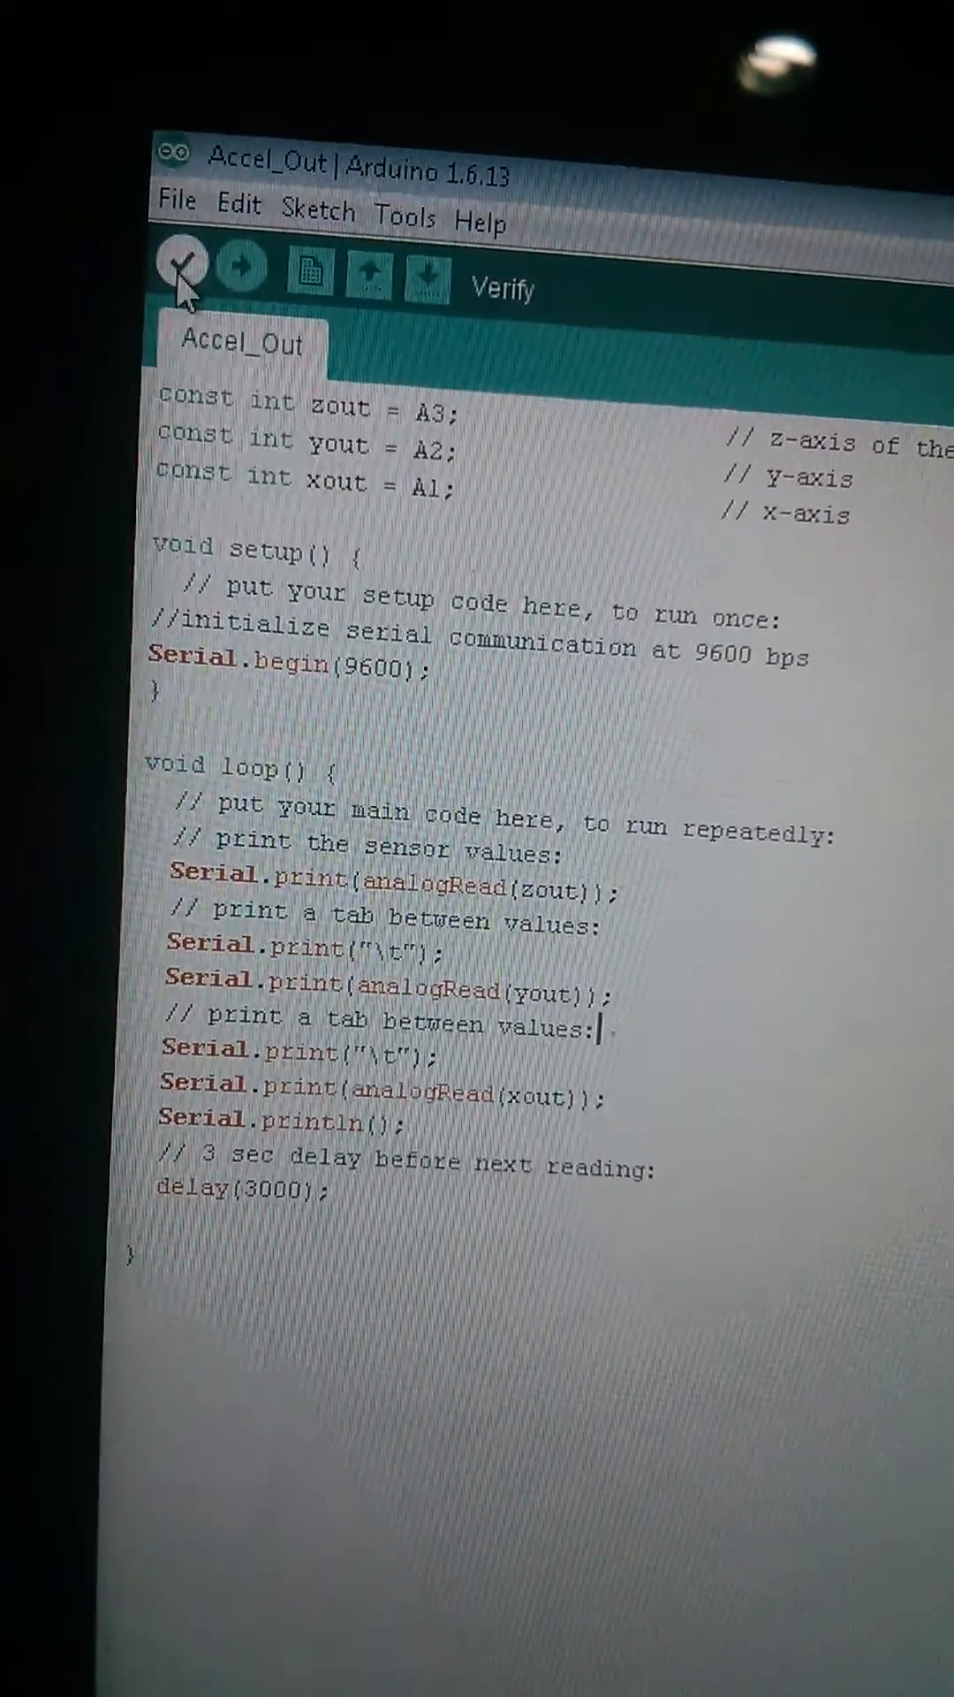
left_click(180, 267)
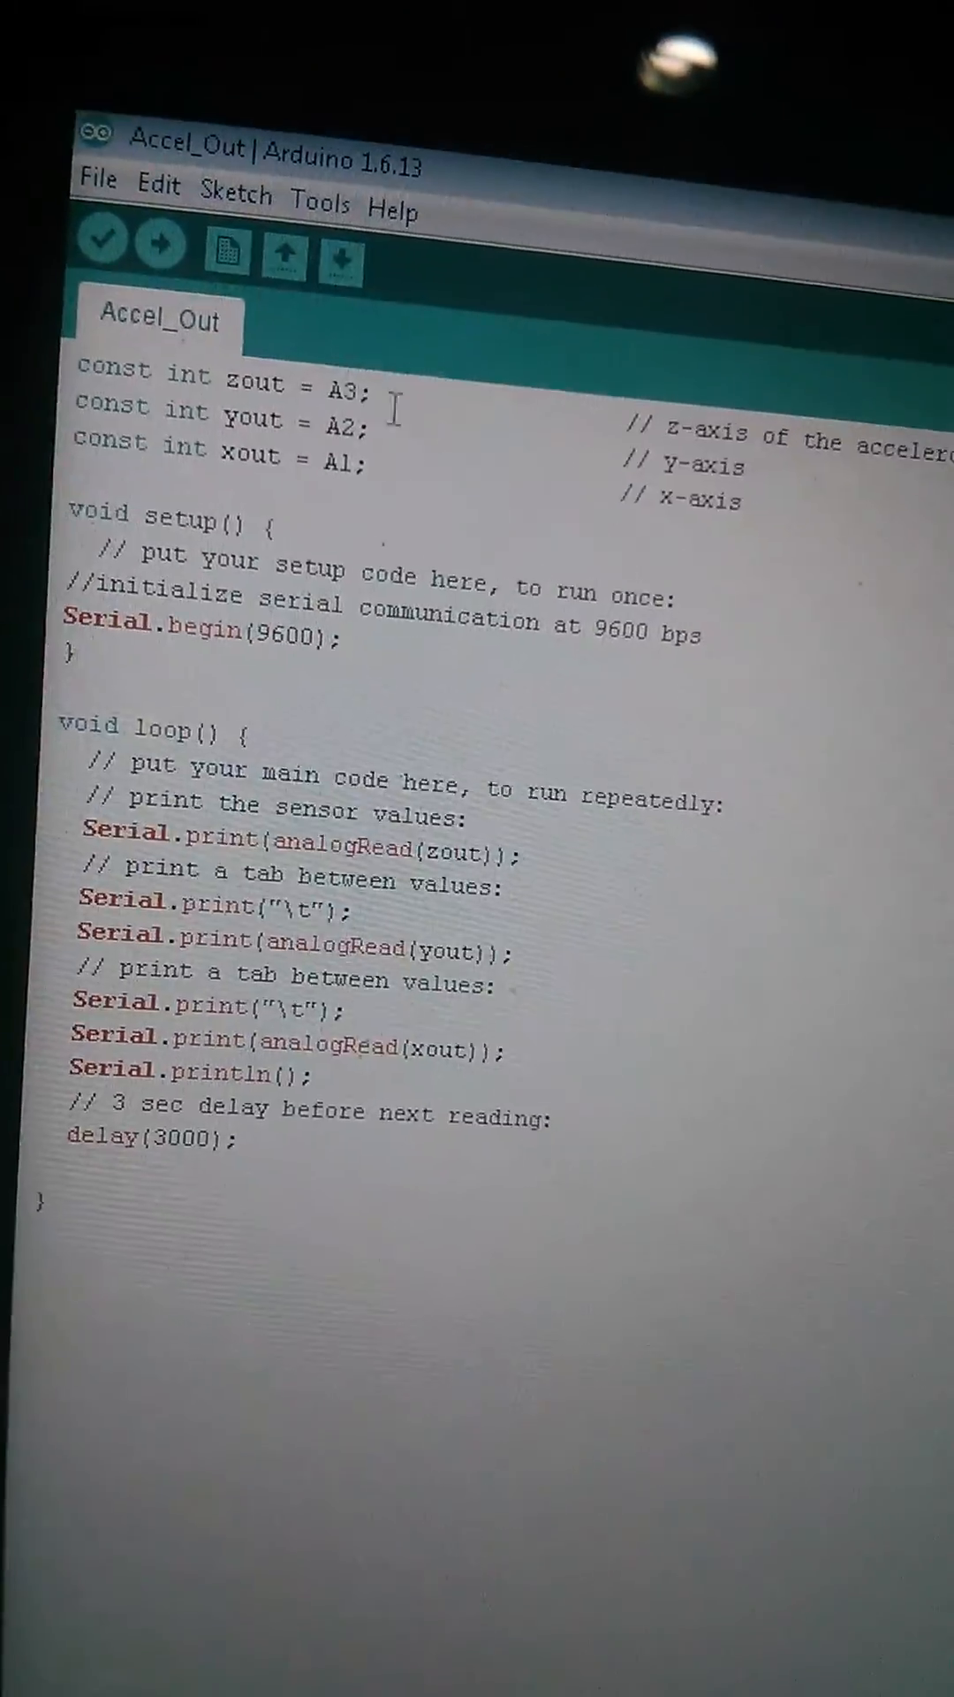
left_click(332, 196)
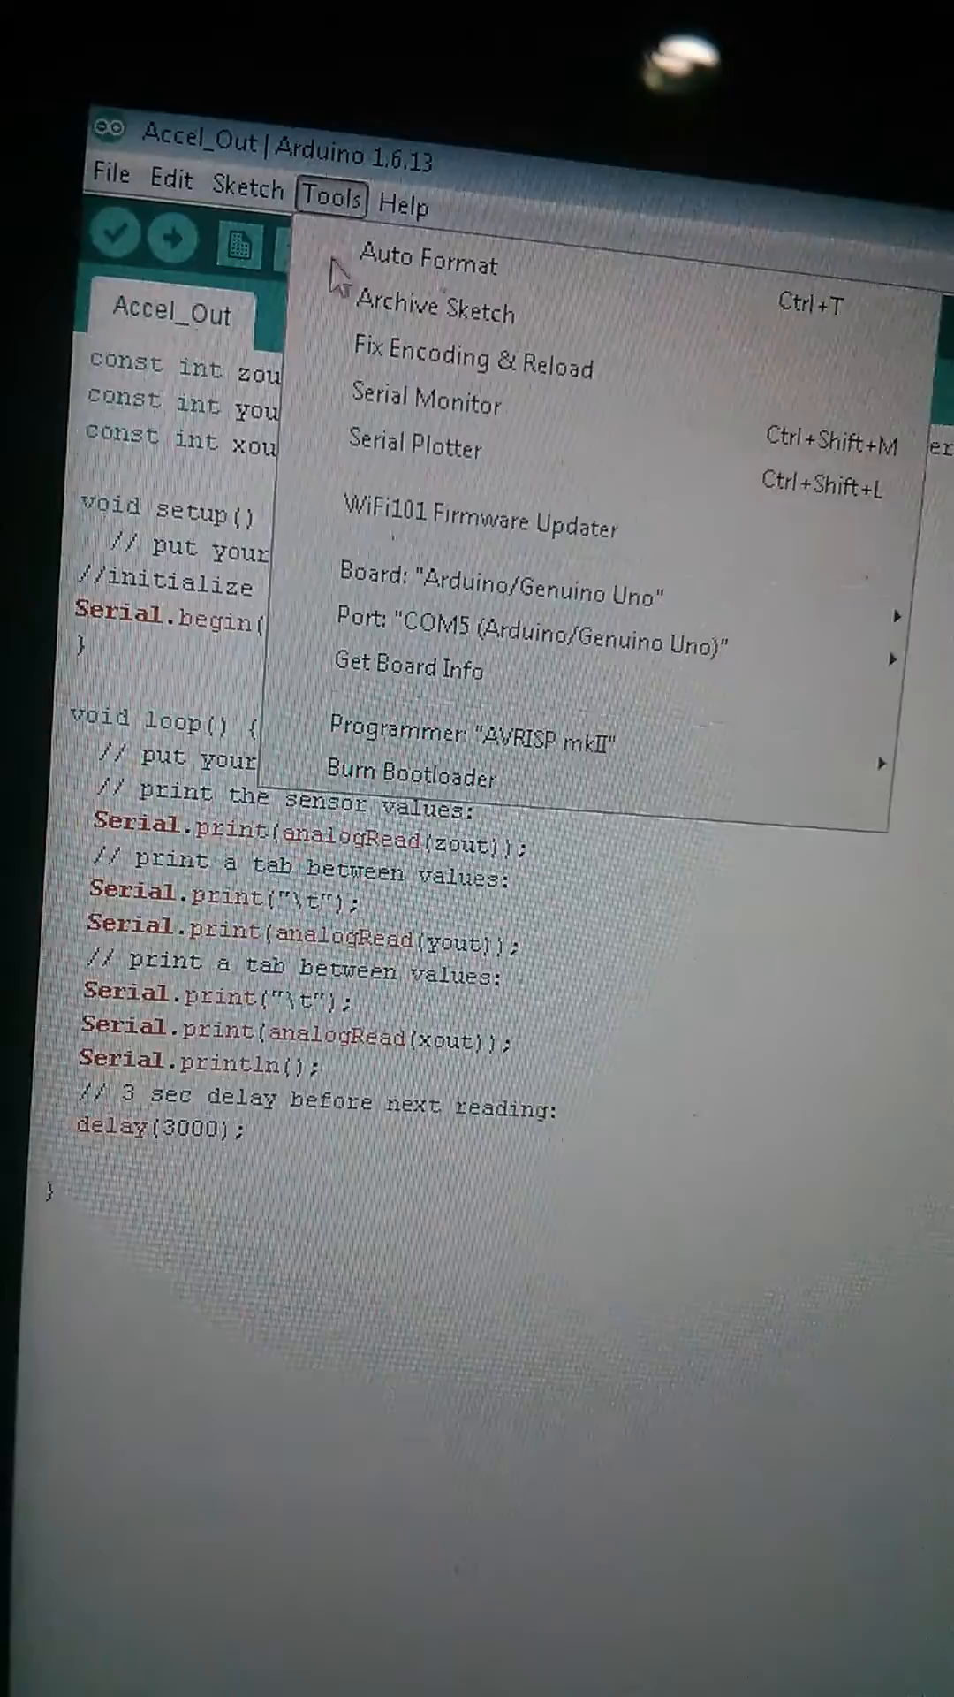
left_click(426, 402)
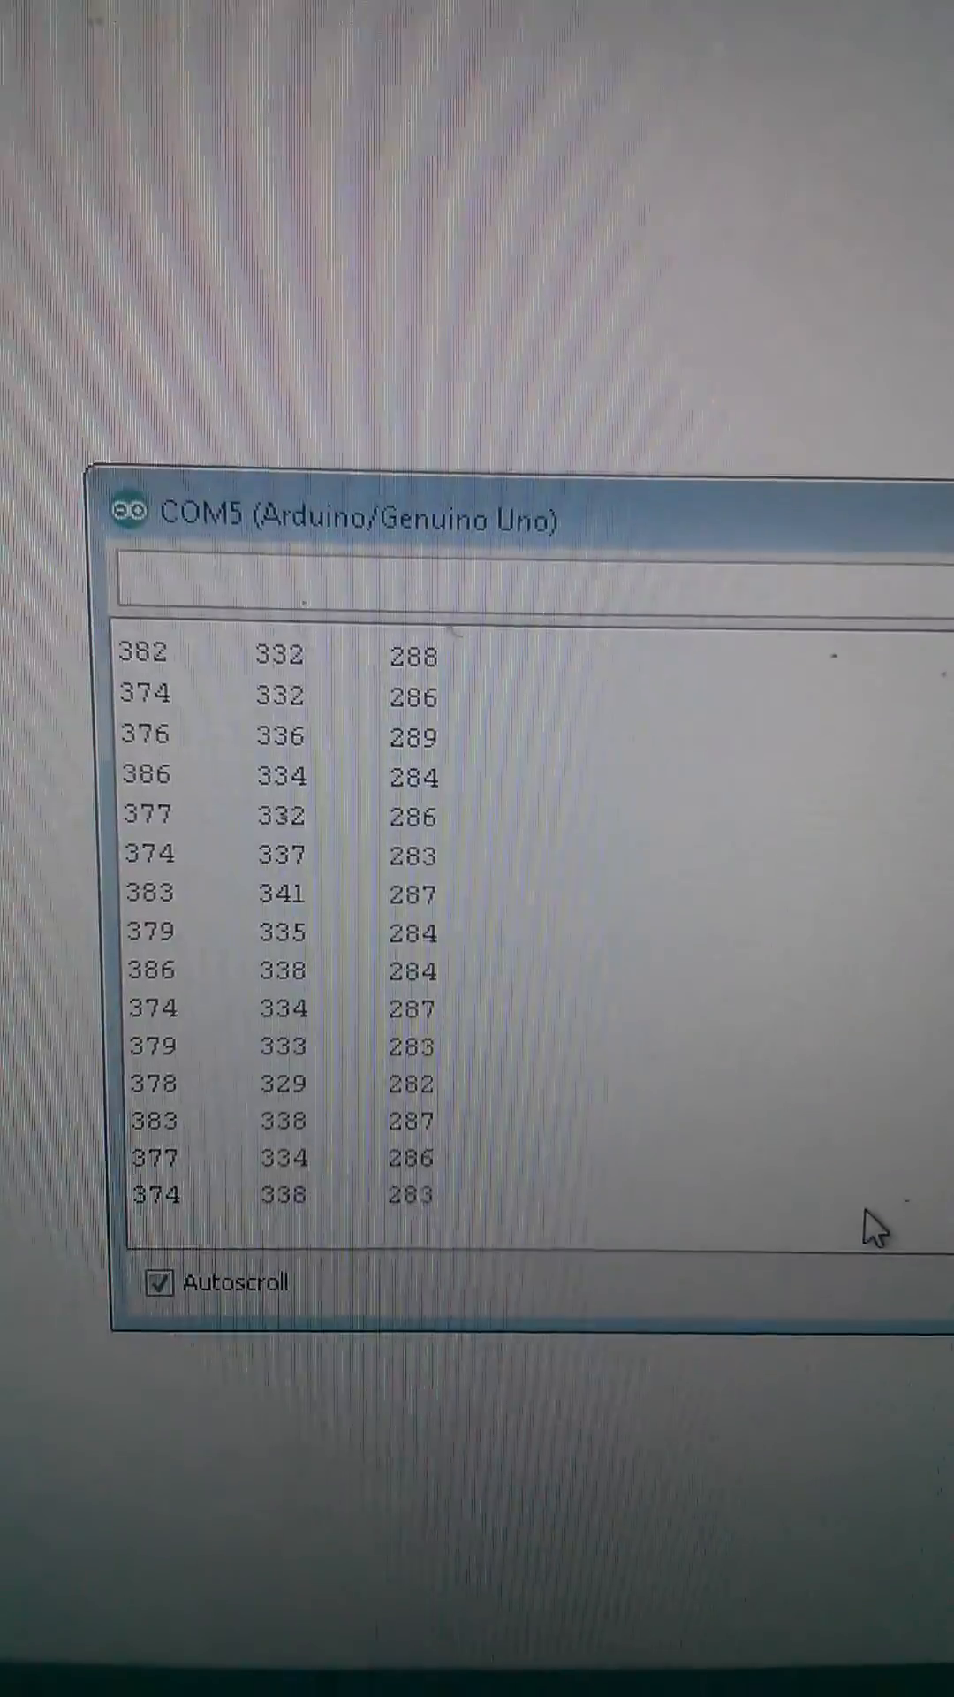